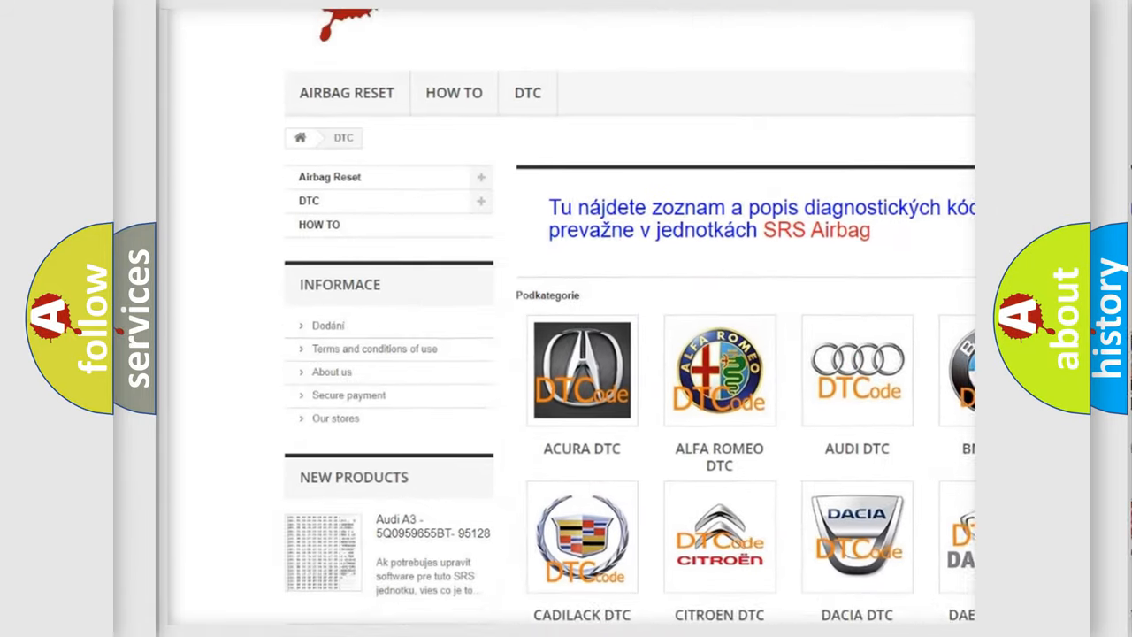
{"action": "scroll", "scroll_direction": "down", "scroll_amount": 3}
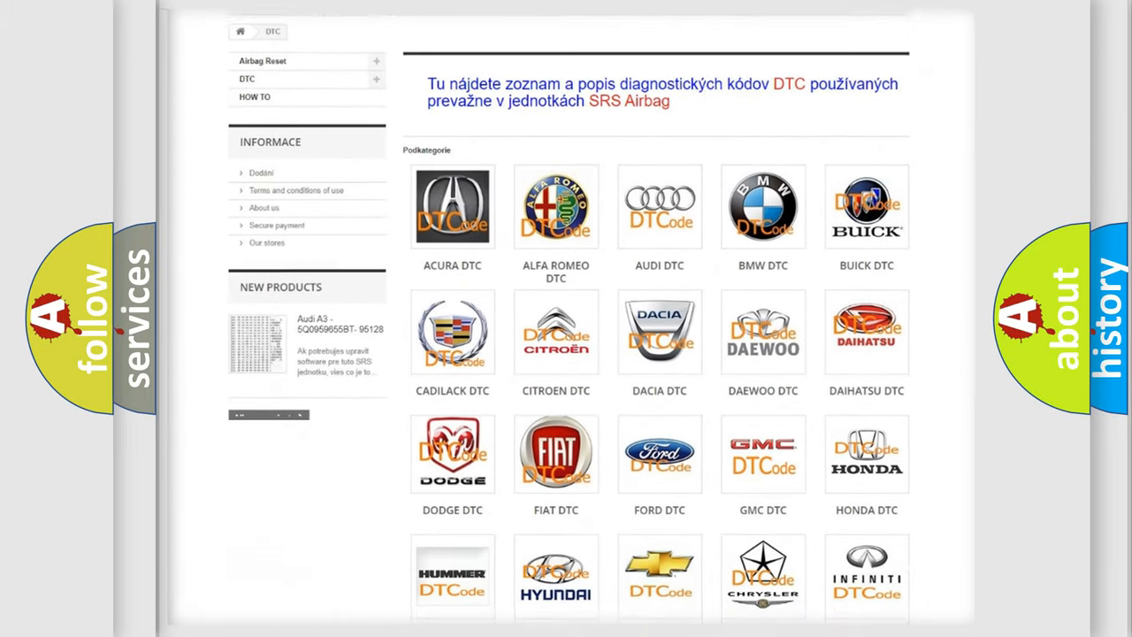
{"action": "scroll", "scroll_direction": "down", "scroll_amount": 3}
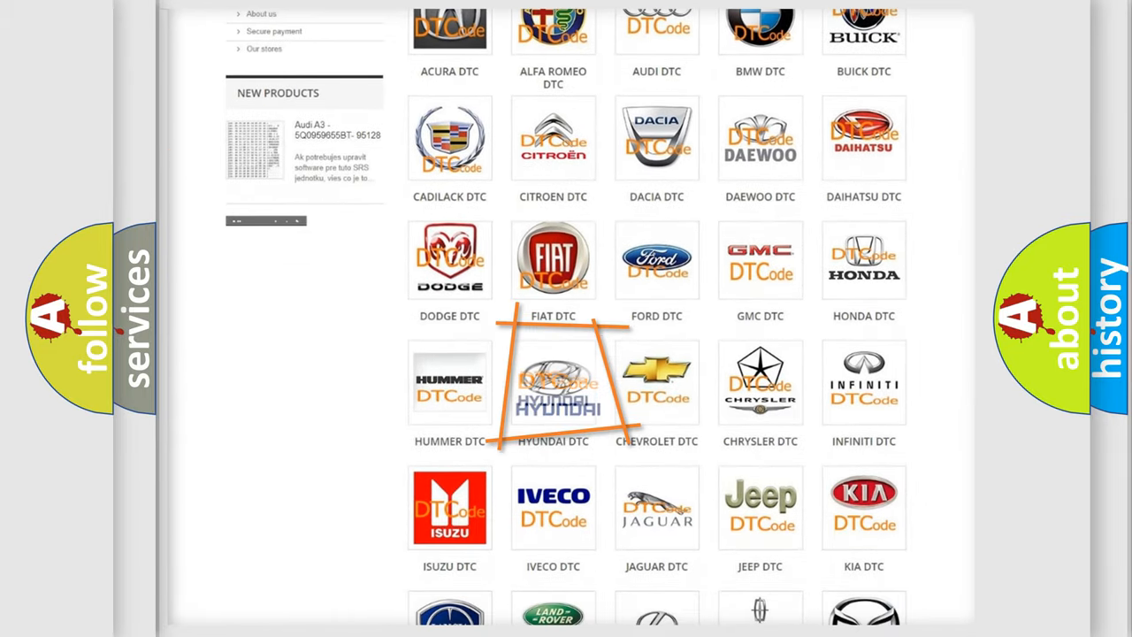